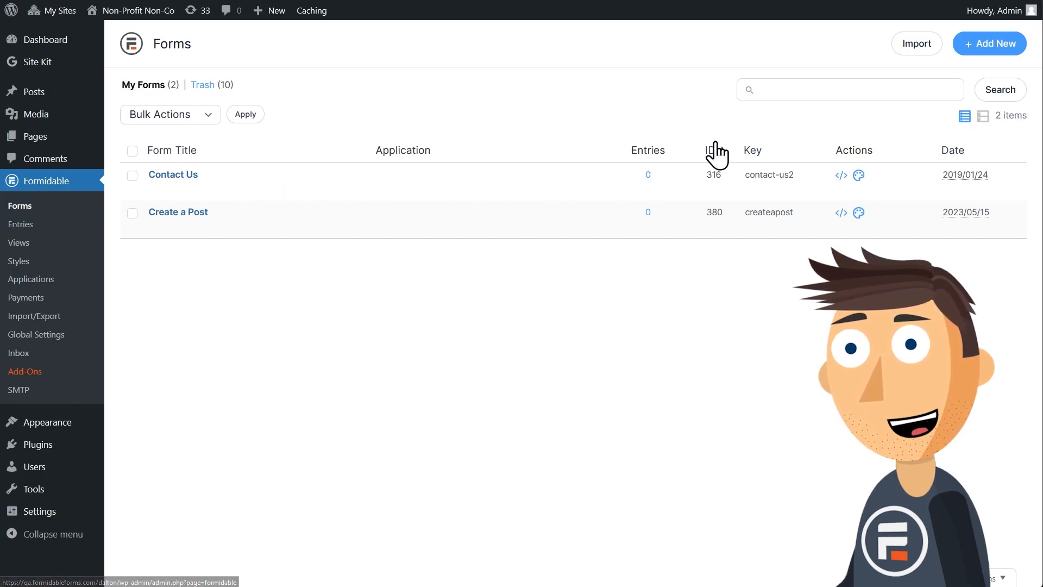
- Create a form from the Nonprofit 'Charitable Donation' template, then return to the forms list
left_click(989, 43)
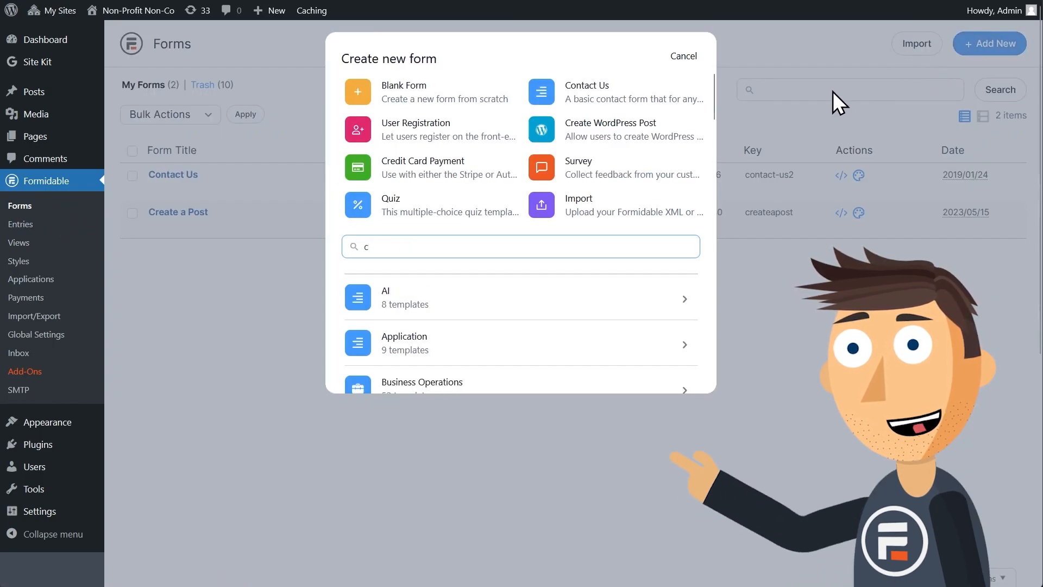
type("hari")
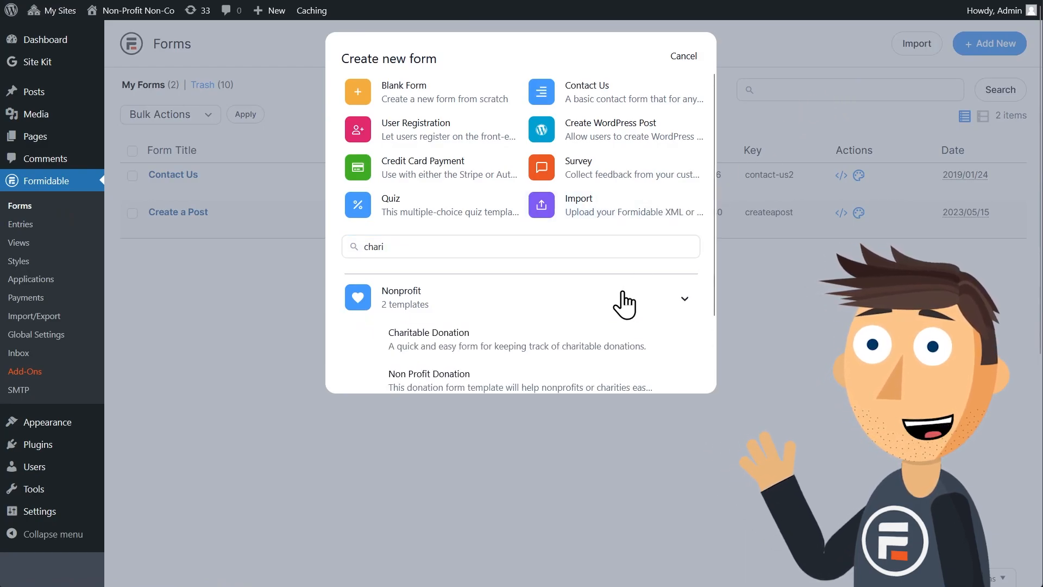
left_click(428, 332)
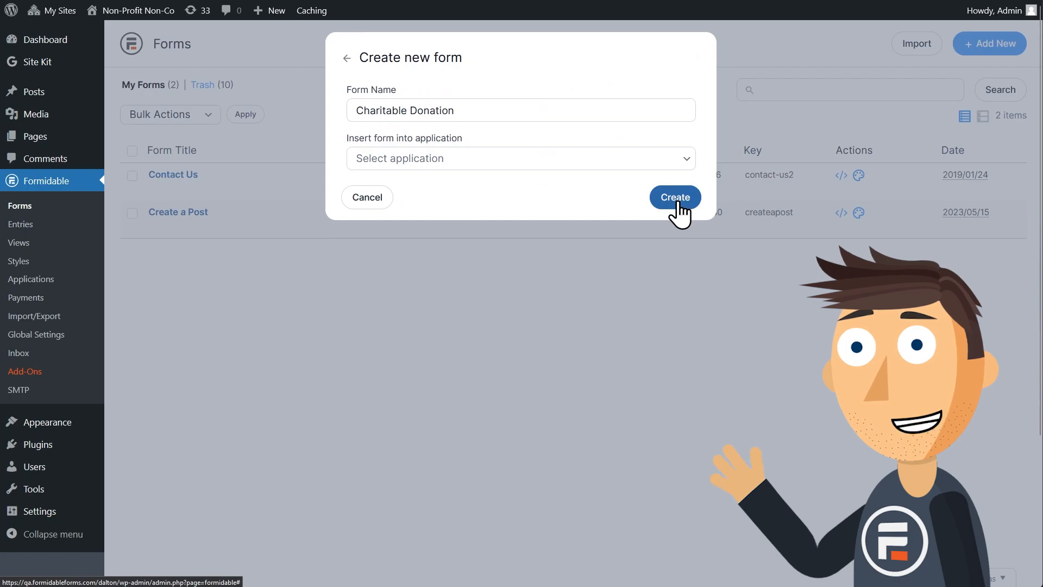
left_click(674, 196)
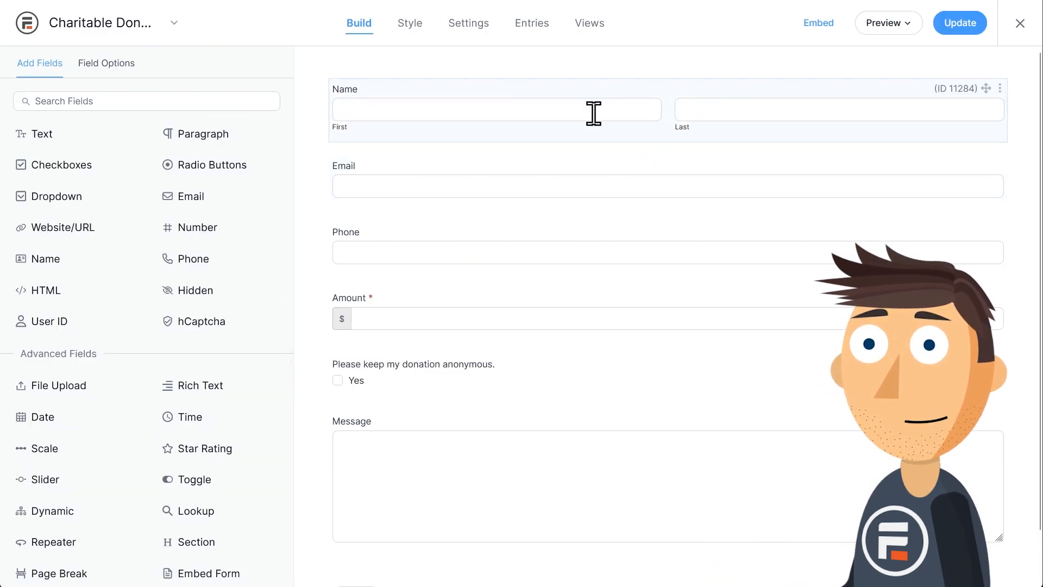
left_click(575, 319)
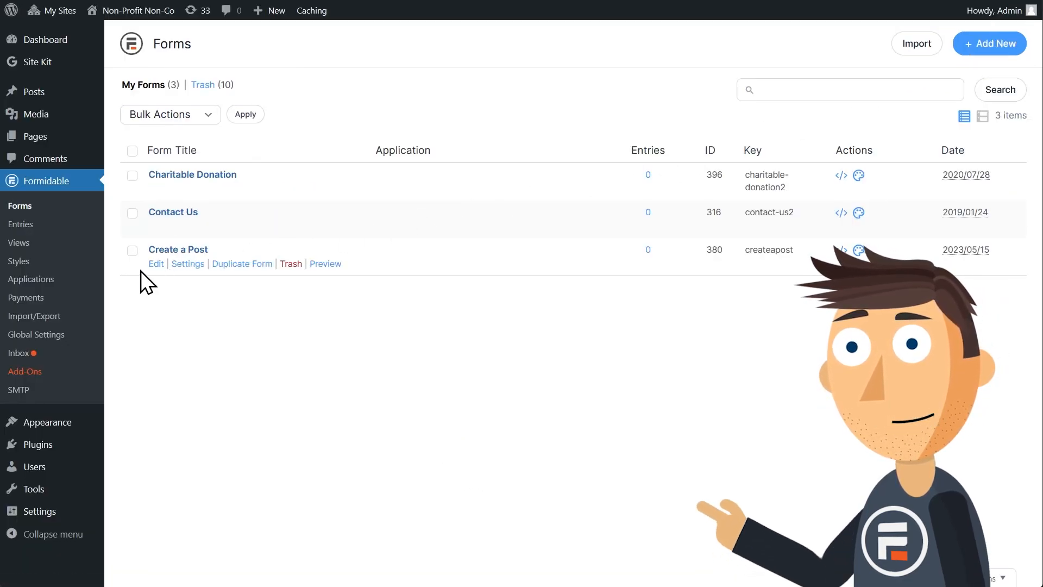
- Open the Add-Ons page and scroll to the active PayPal Standard and Stripe cards
left_click(24, 371)
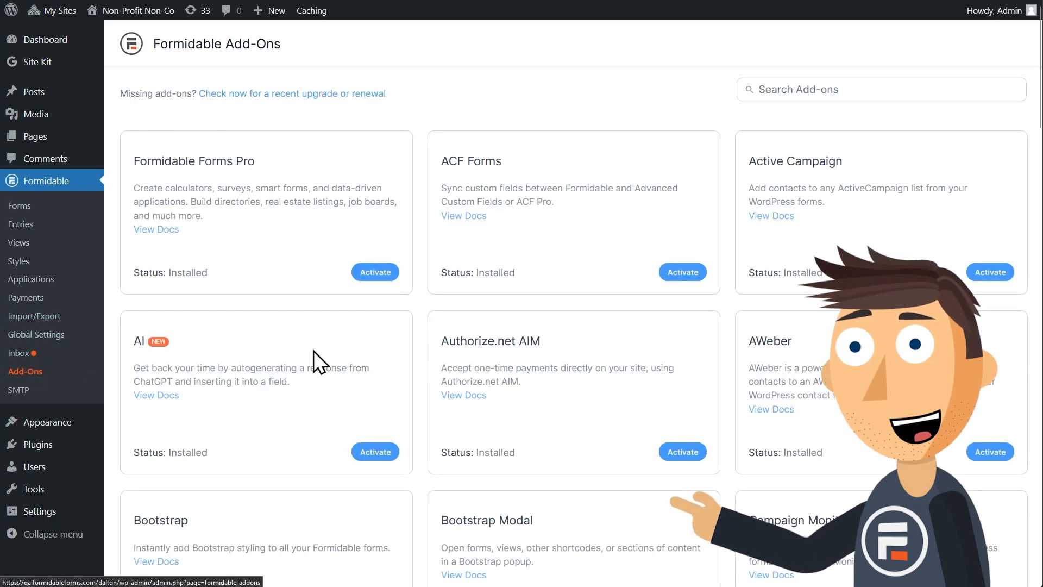
scroll("down", 3)
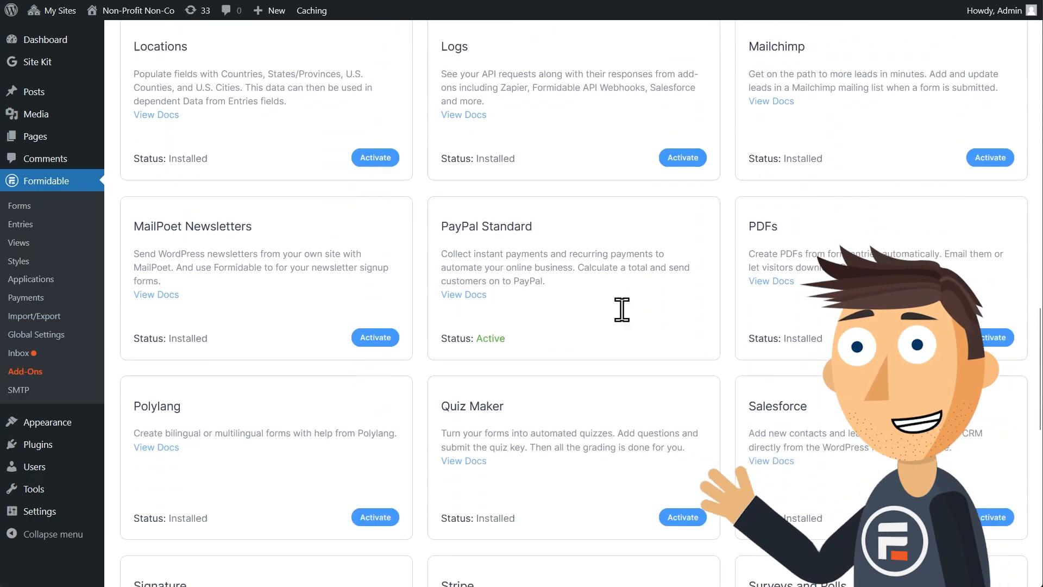
scroll("down", 3)
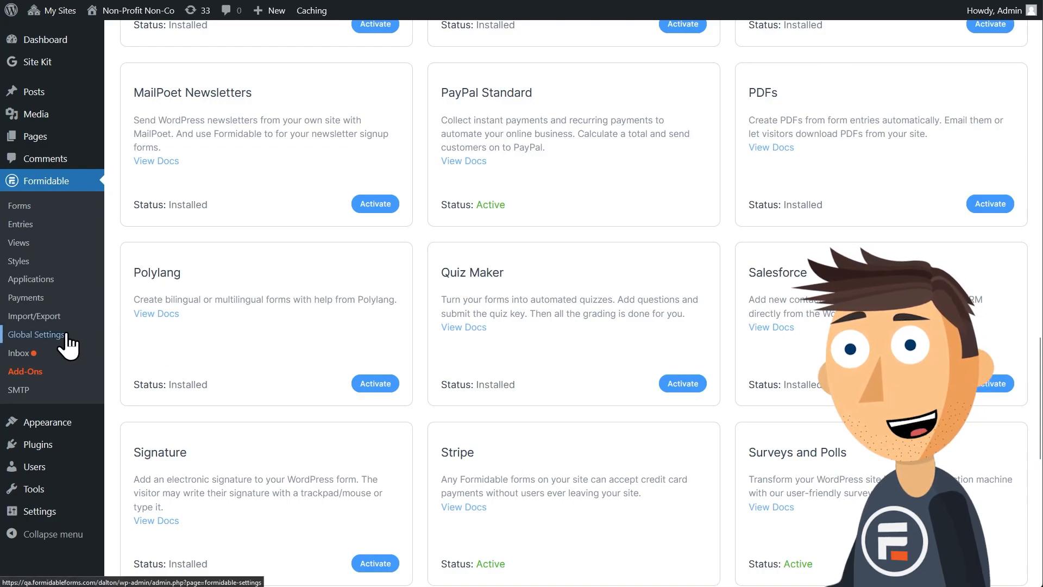
- In Global Settings, set the PayPal Environment to Testing and save
left_click(36, 334)
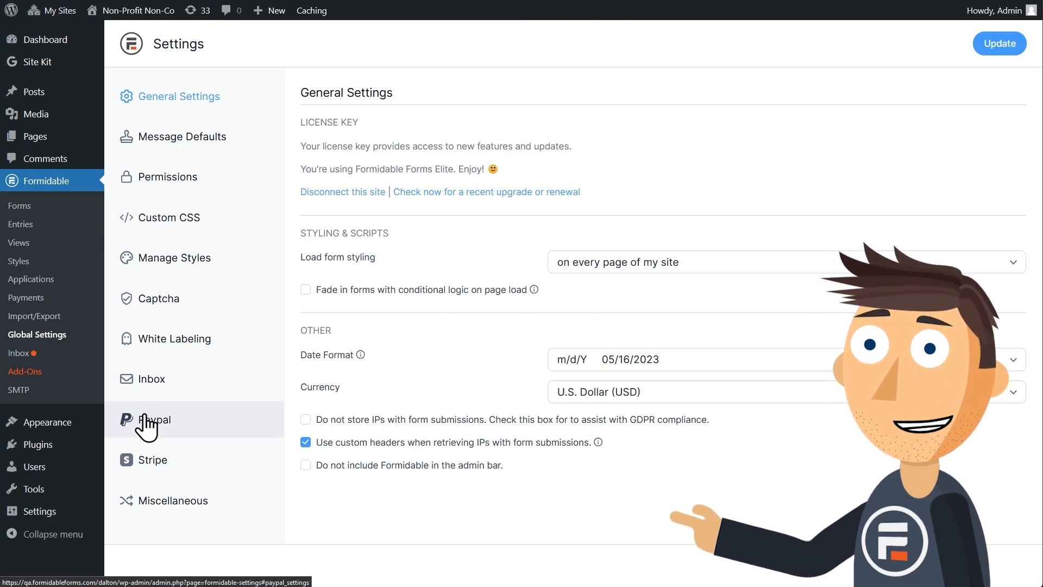
left_click(155, 420)
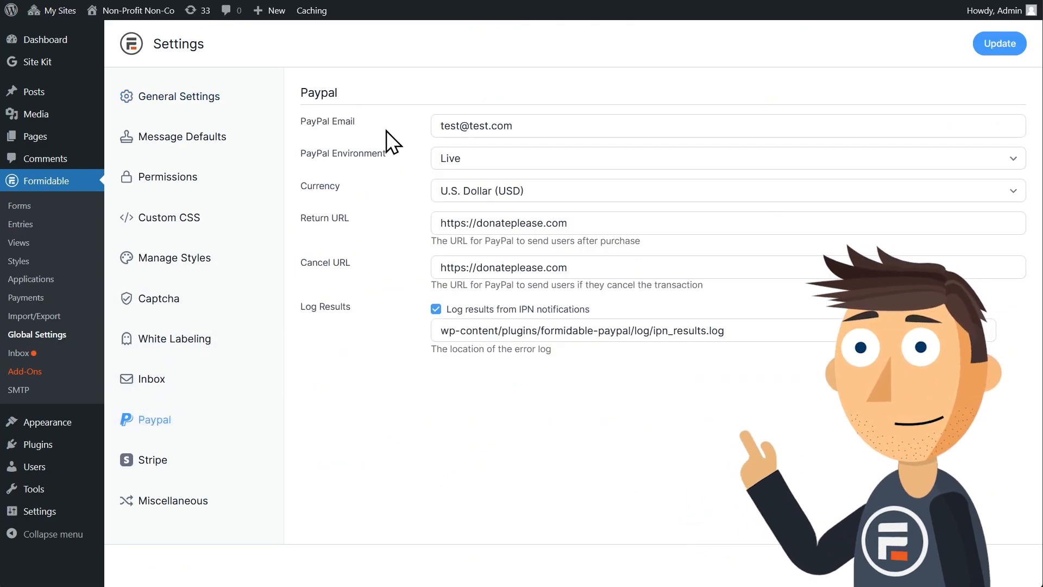
mouse_move(552, 169)
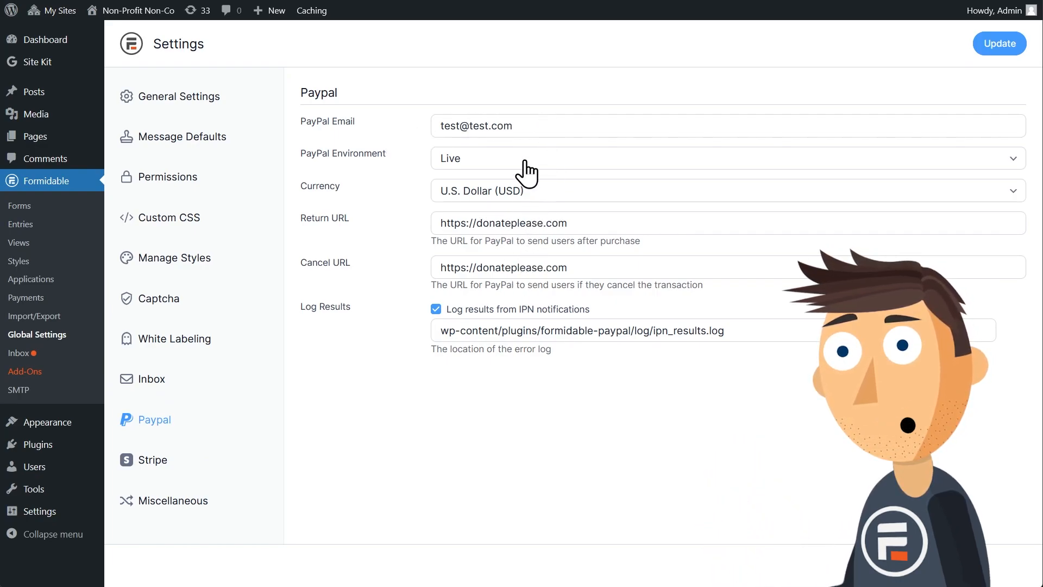
left_click(725, 158)
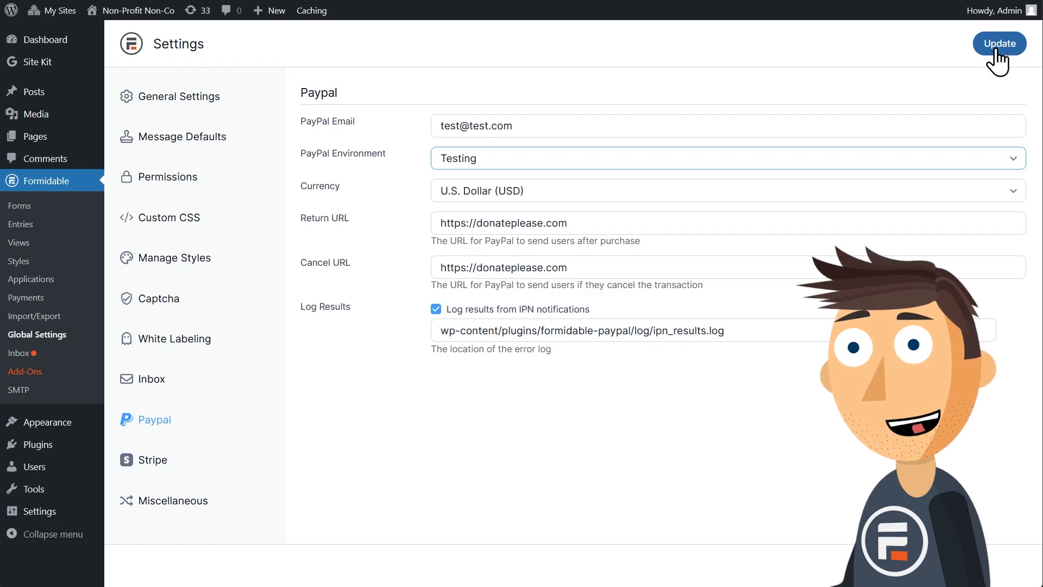
left_click(998, 43)
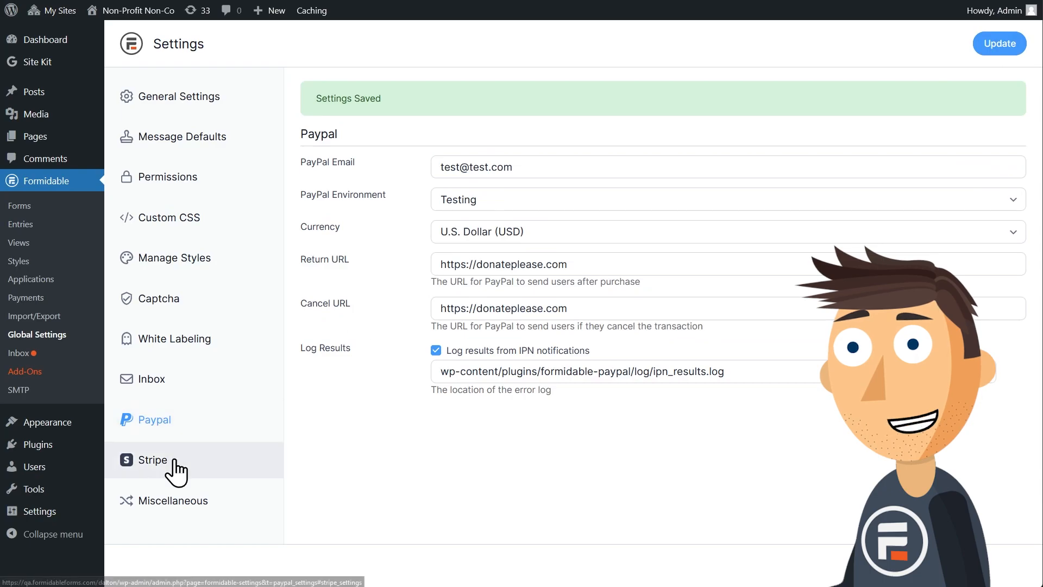
- Set Stripe to process payments 'After entry is created', connect the test account, and save
left_click(154, 460)
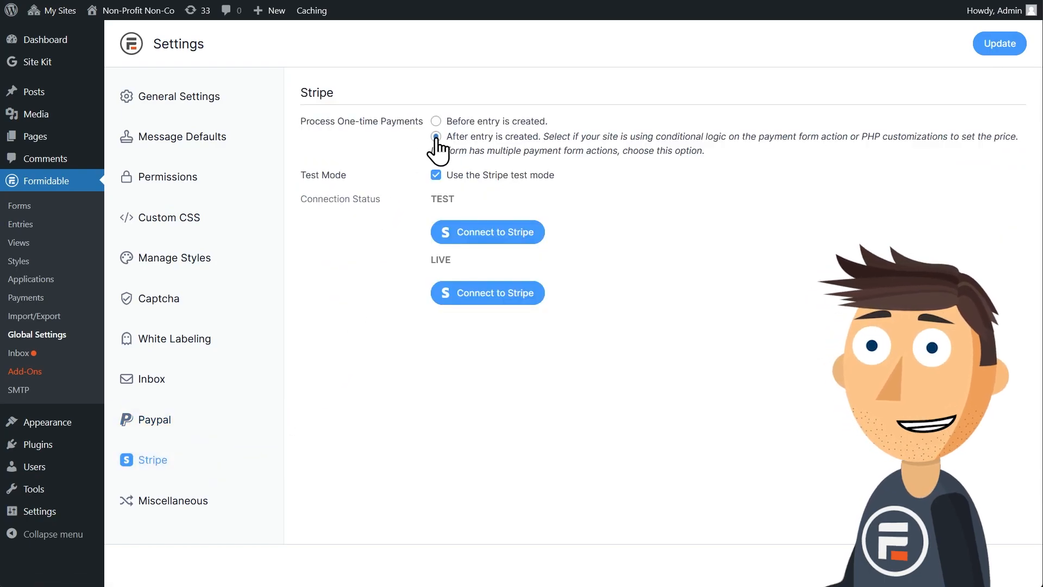
left_click(436, 136)
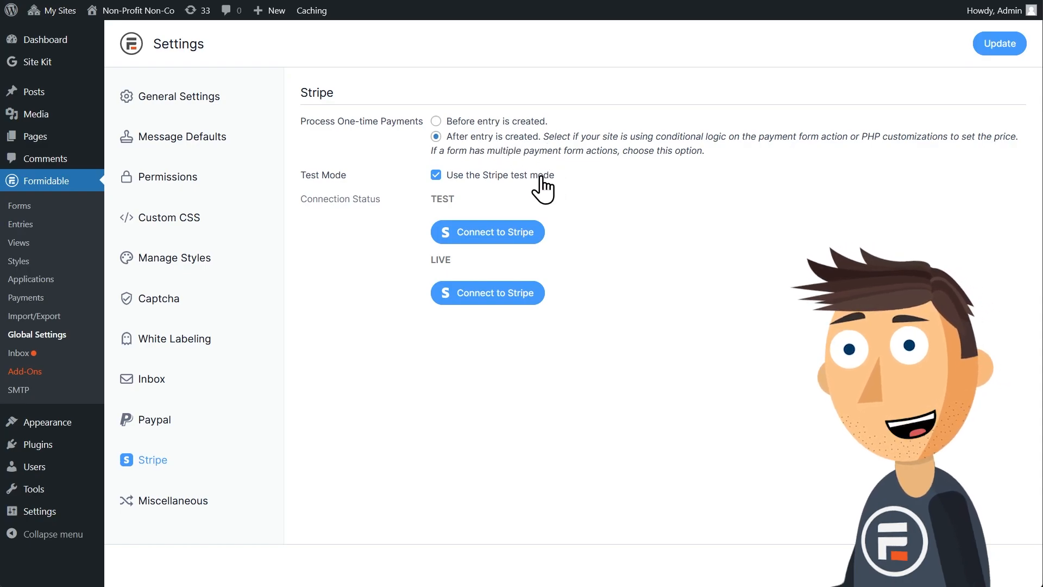
mouse_move(580, 191)
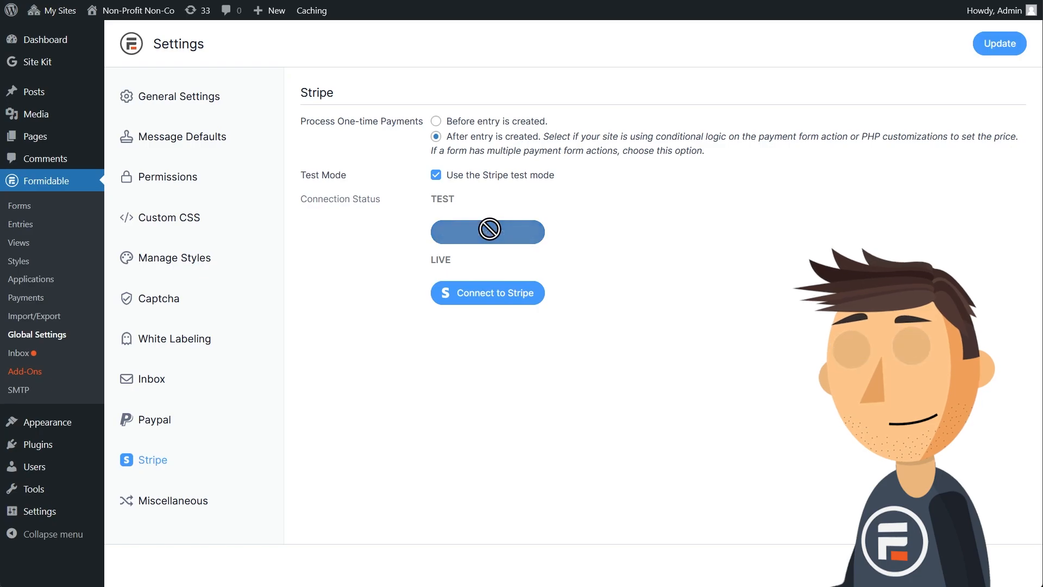
left_click(488, 292)
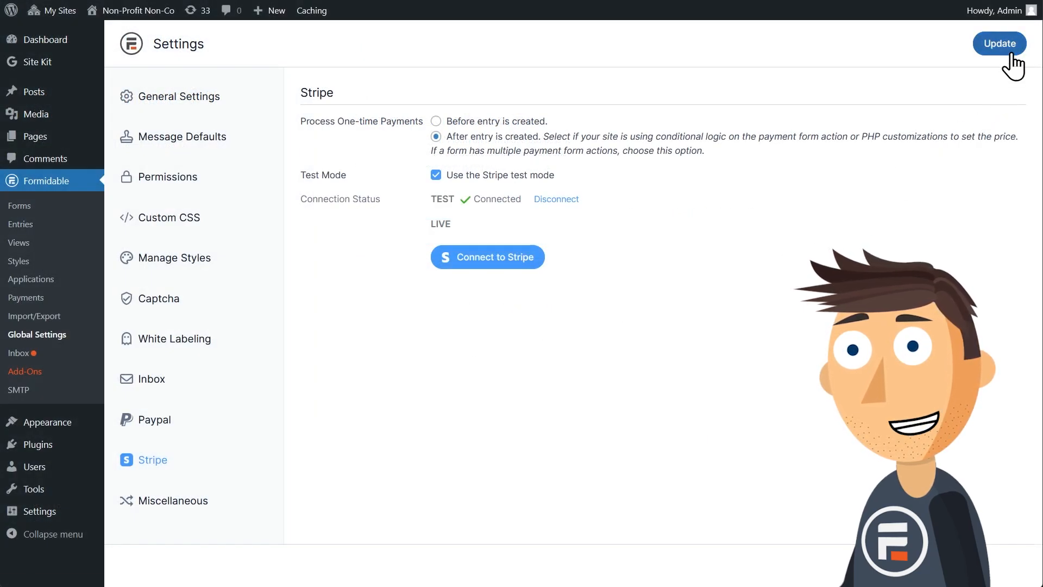
left_click(999, 43)
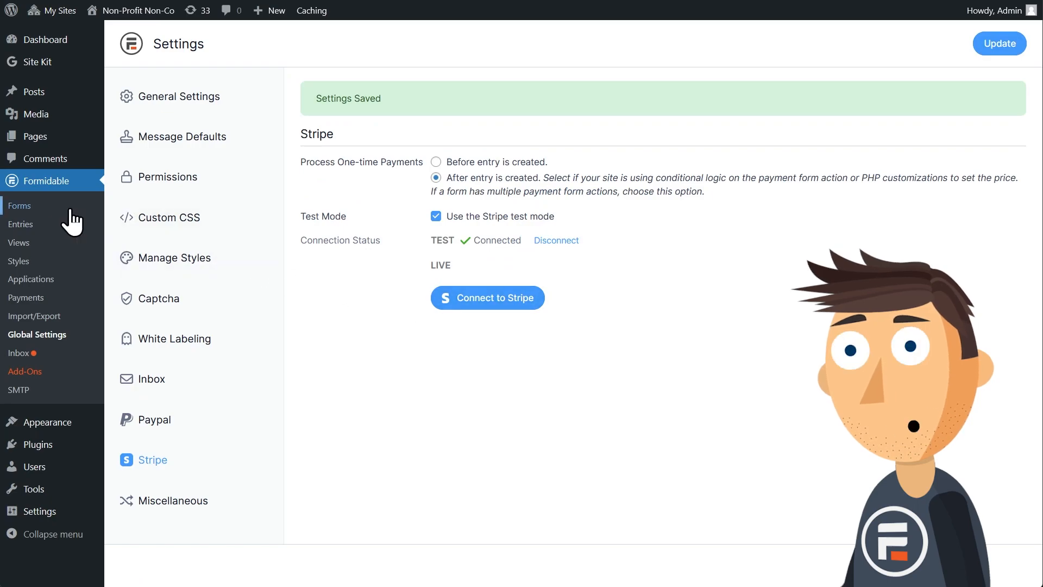
- Add a required 'Donation Method' dropdown with options PayPal and Stripe (Credit Card/ACH)
left_click(20, 205)
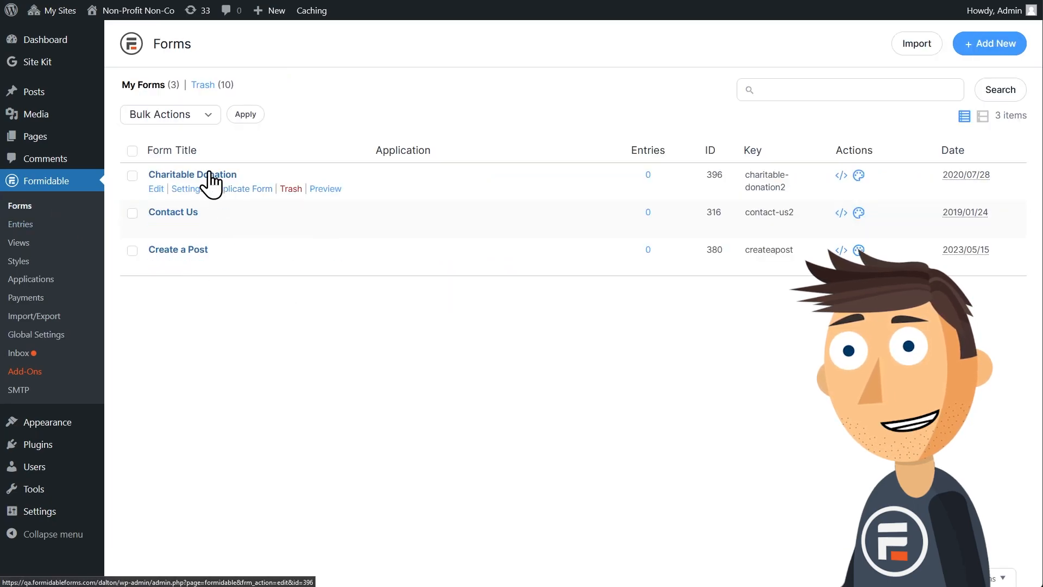
left_click(191, 175)
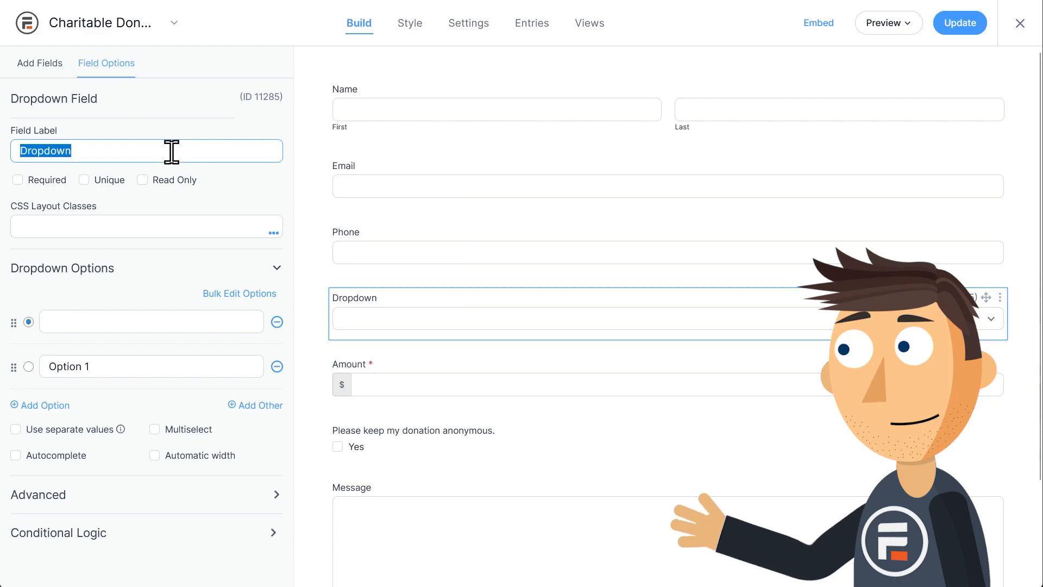
type("Donation Method")
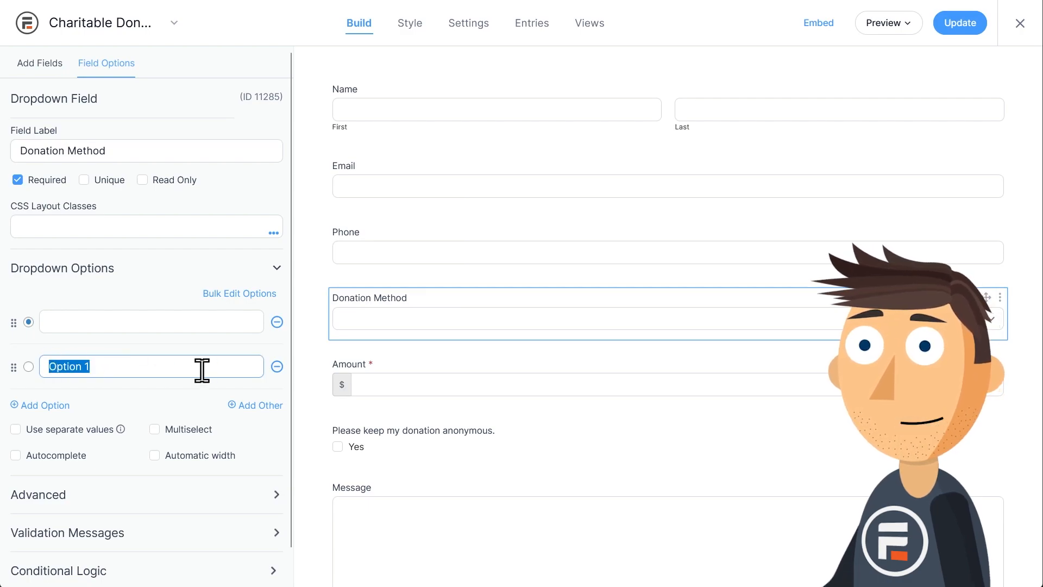
type("PayPal")
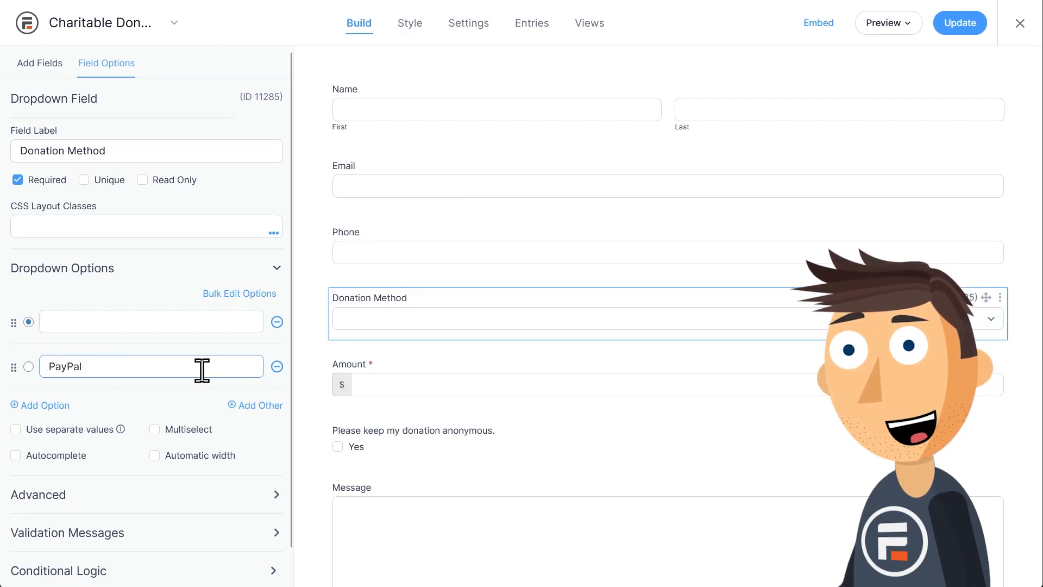
type("S")
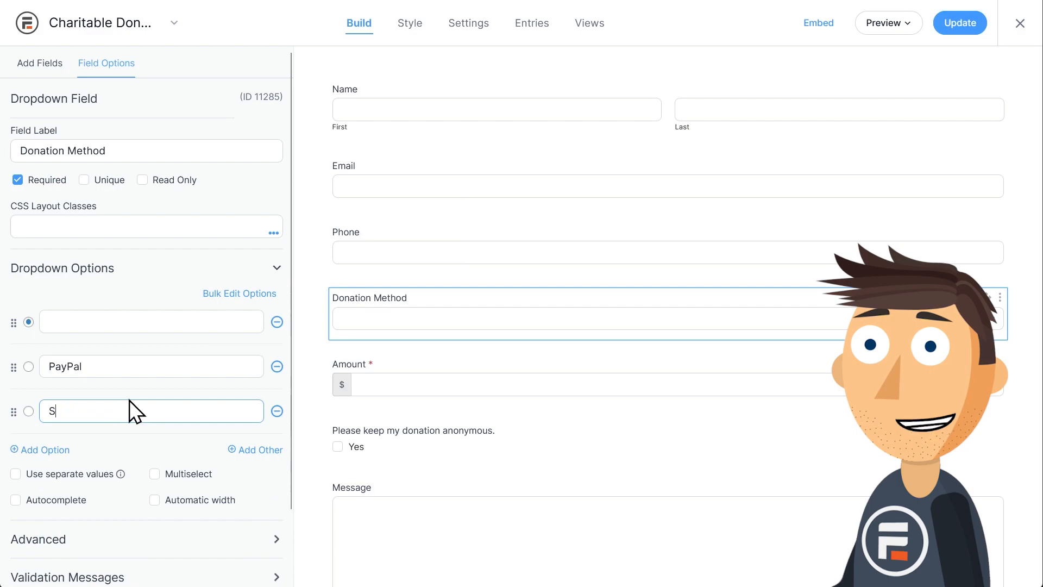
type("tripe (Credit Card/ACH")
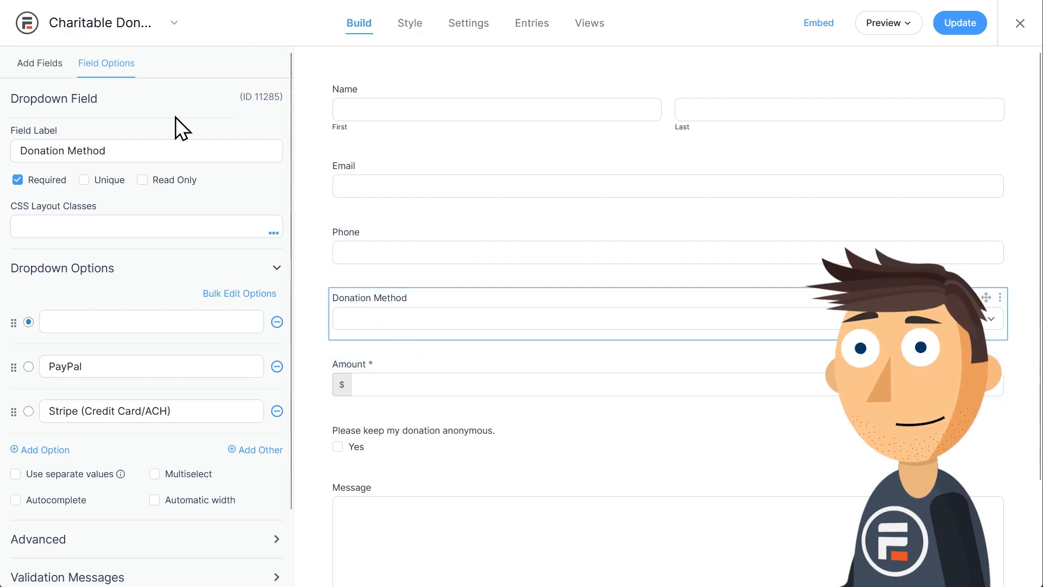
- Drag a Credit Card field into the form just below the Amount field
left_click(39, 63)
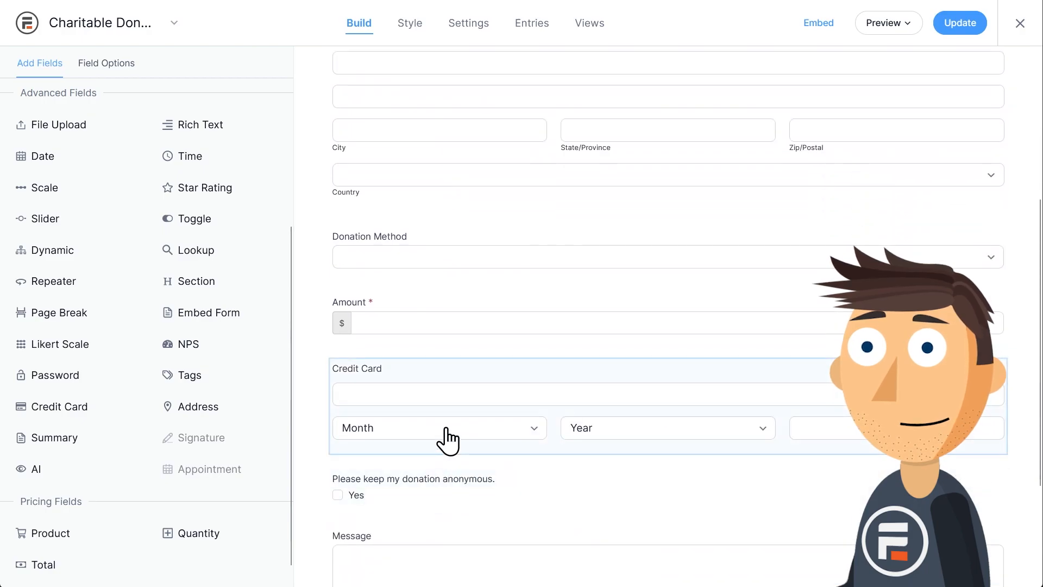
- Save, then show Credit Card only when Donation Method equals Stripe (Credit Card/ACH)
left_click(959, 23)
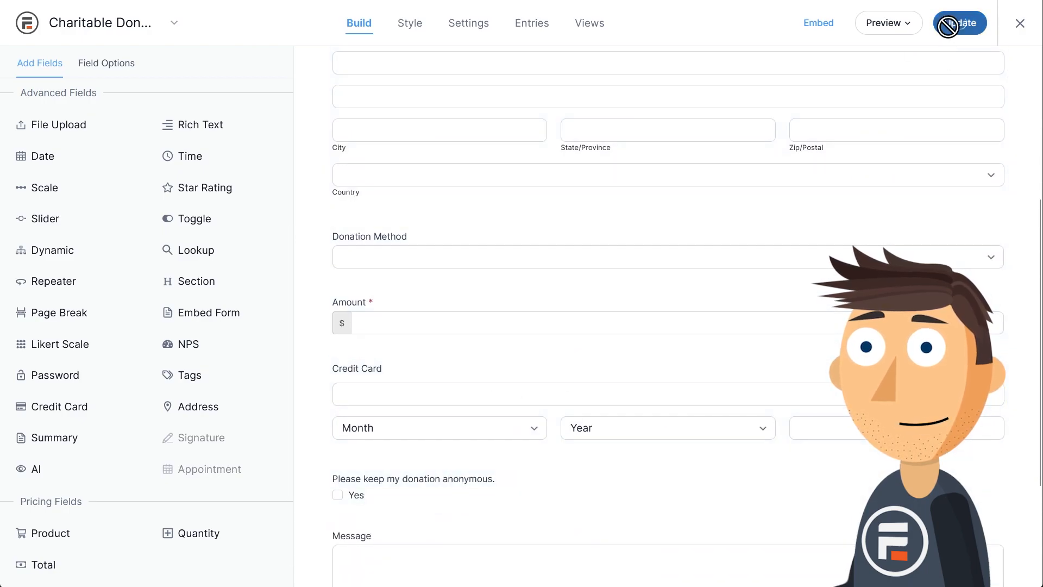
left_click(958, 23)
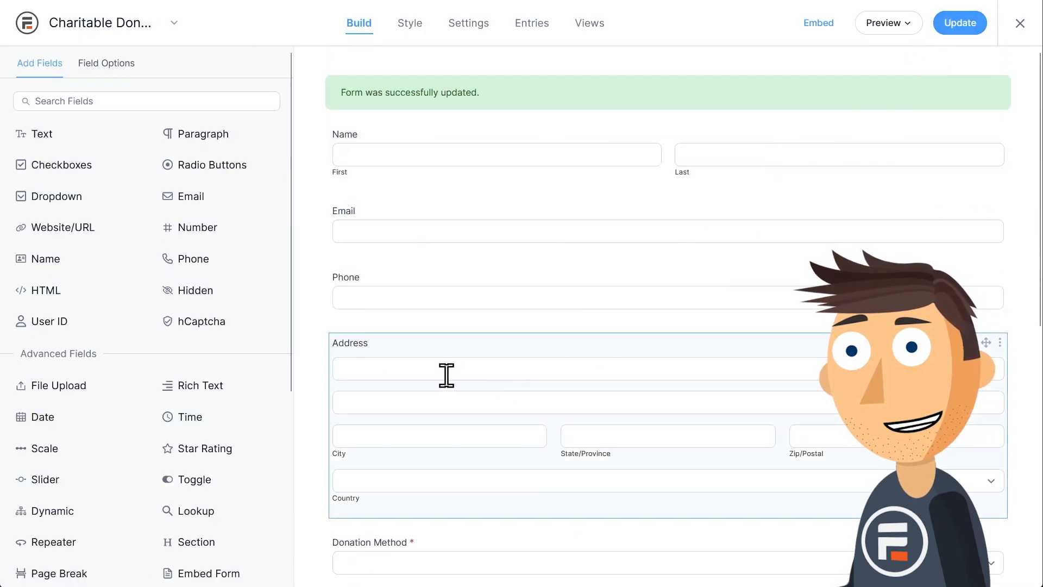
left_click(444, 363)
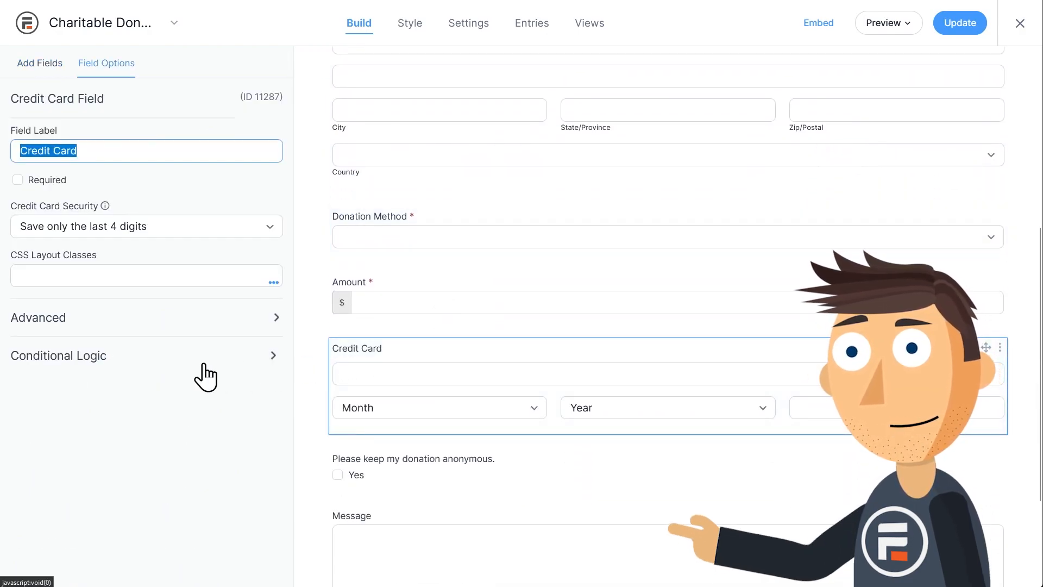
left_click(59, 355)
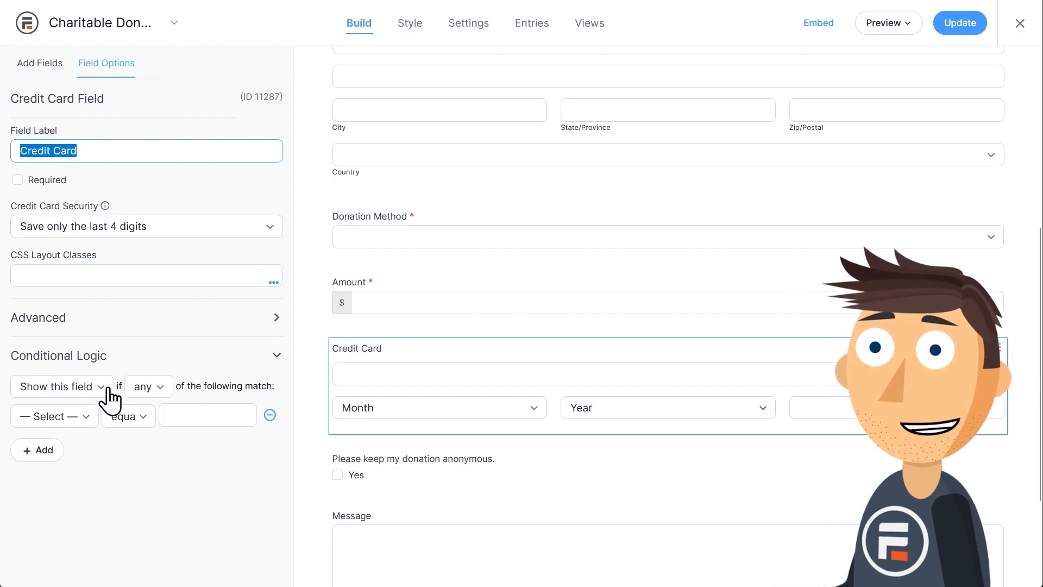
left_click(53, 415)
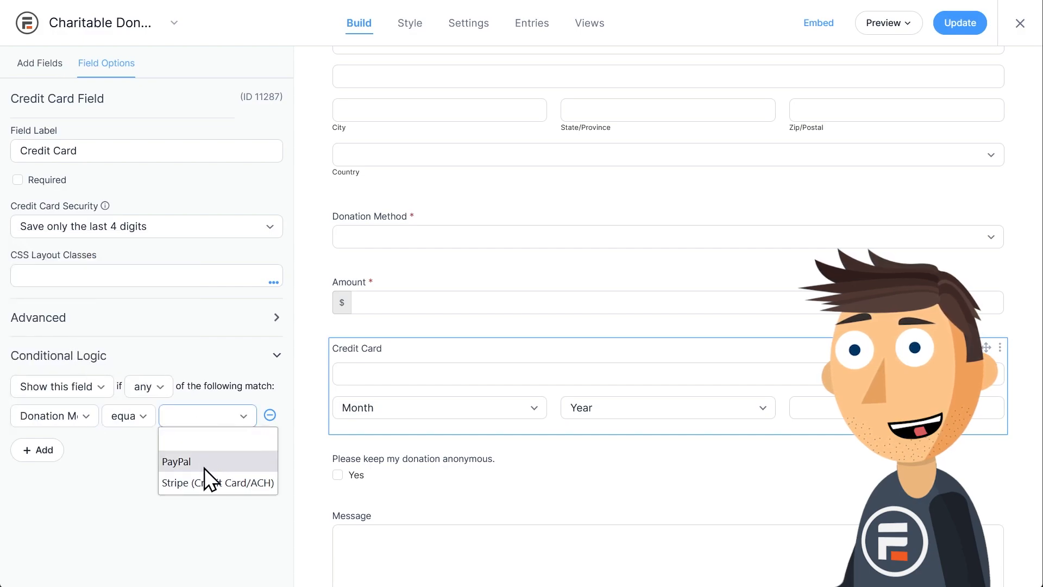
left_click(217, 483)
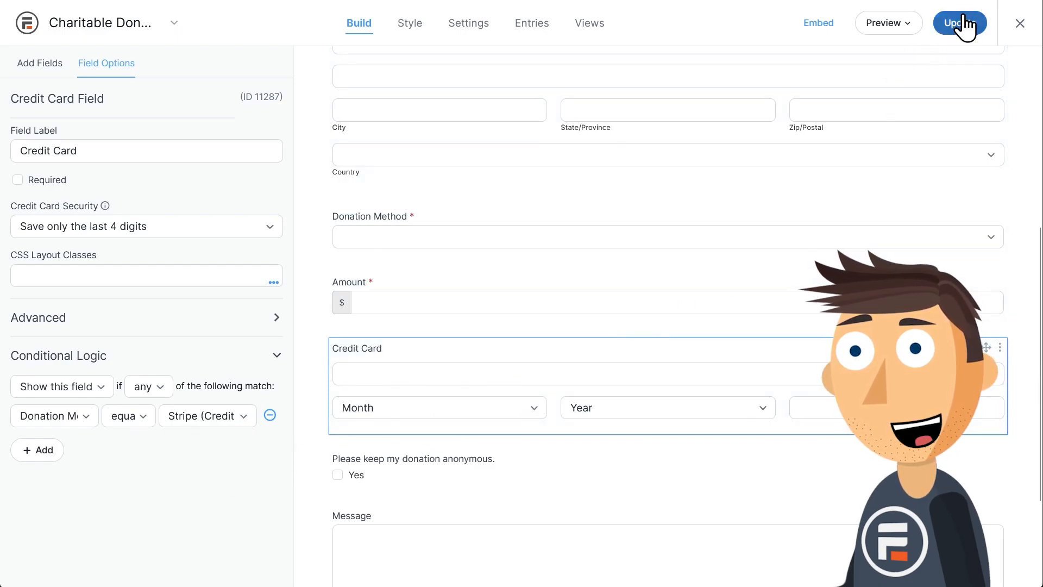
- Save the form and go to Settings > Actions & Notifications
left_click(959, 22)
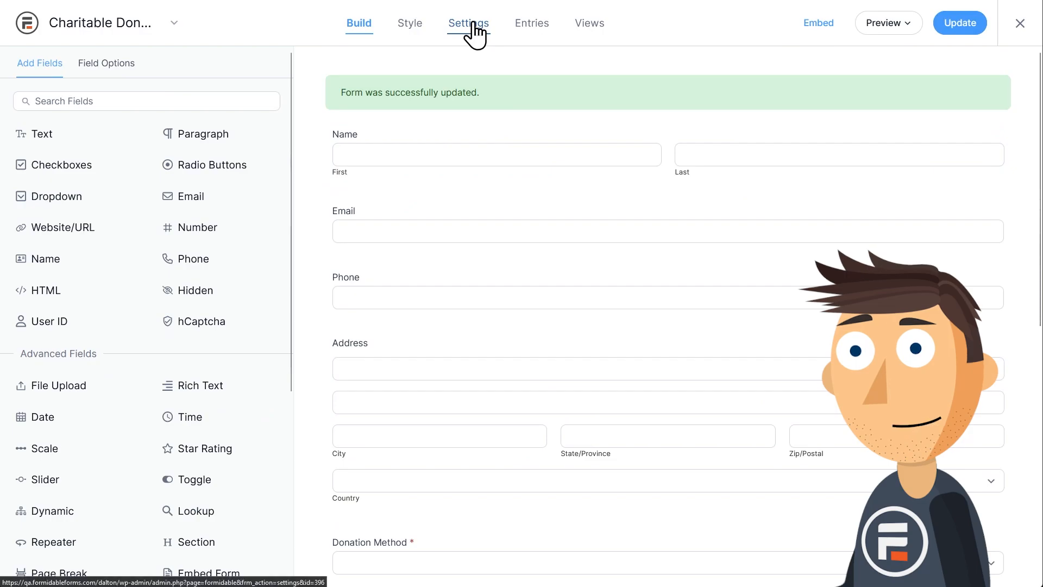
left_click(468, 23)
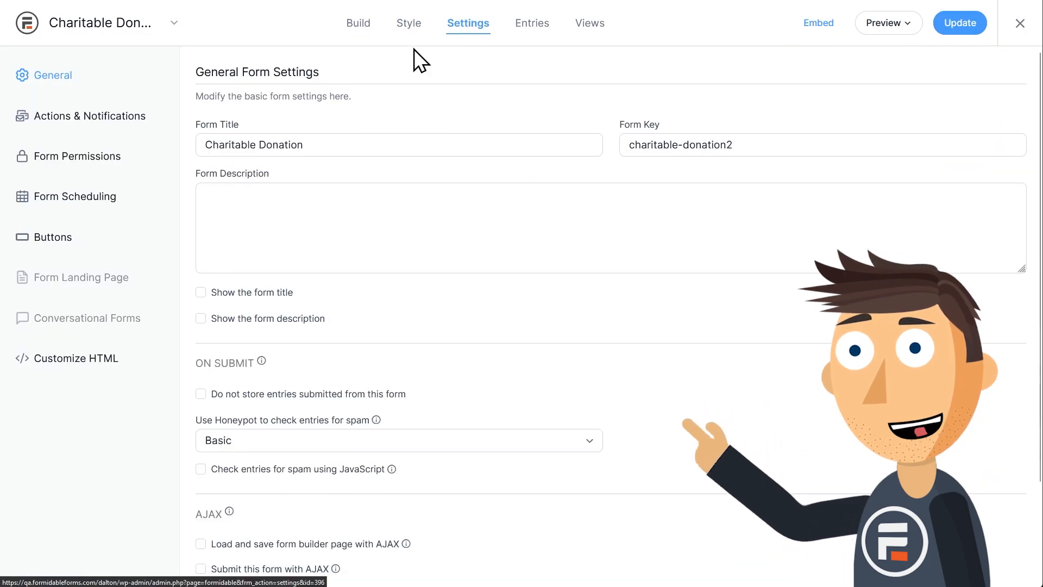
left_click(89, 115)
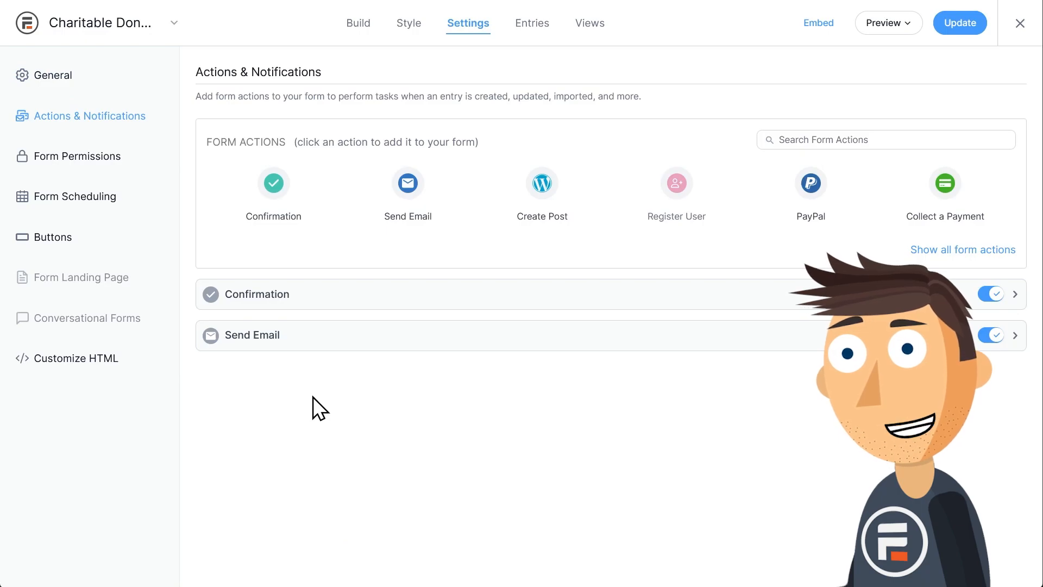
- Add a PayPal action with item name 'donation' charging the Amount field
left_click(809, 184)
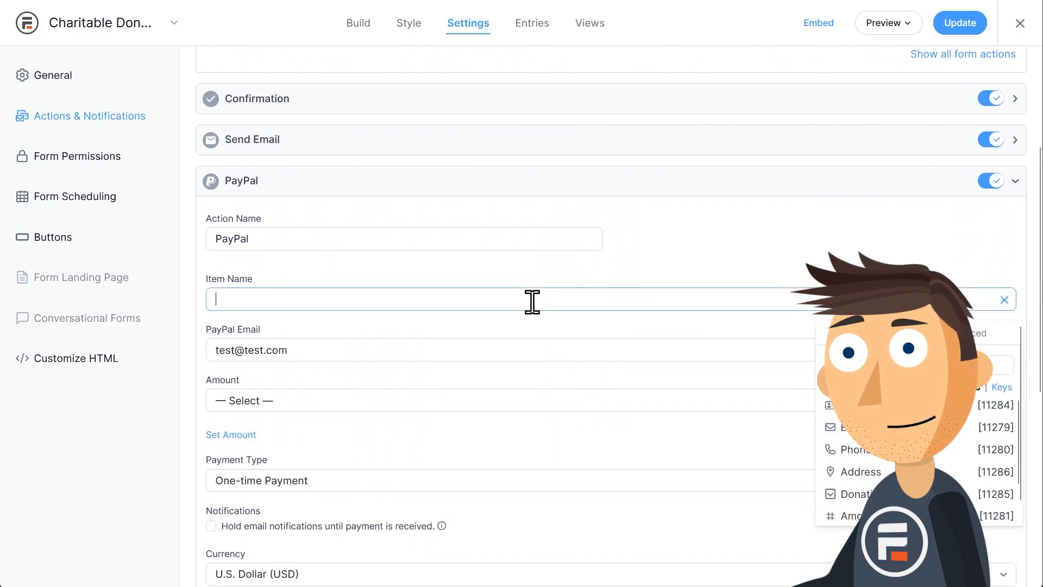
type("donati")
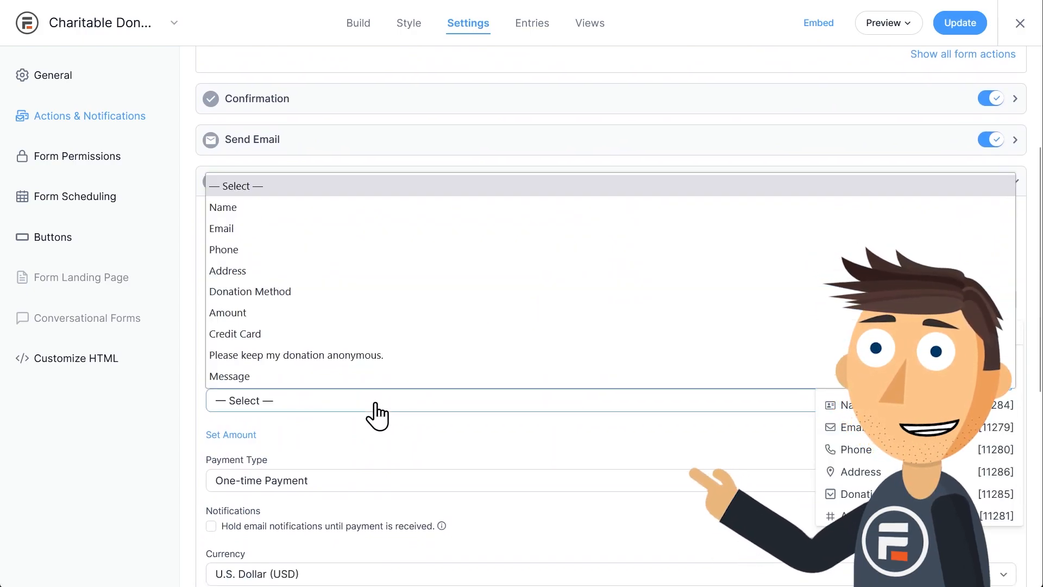
mouse_move(339, 355)
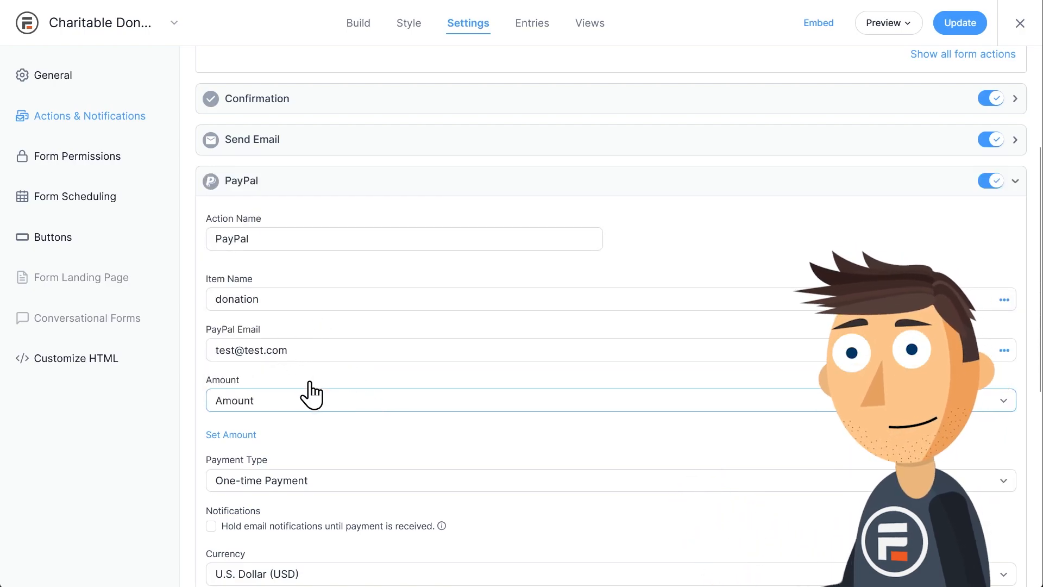
scroll("down", 3)
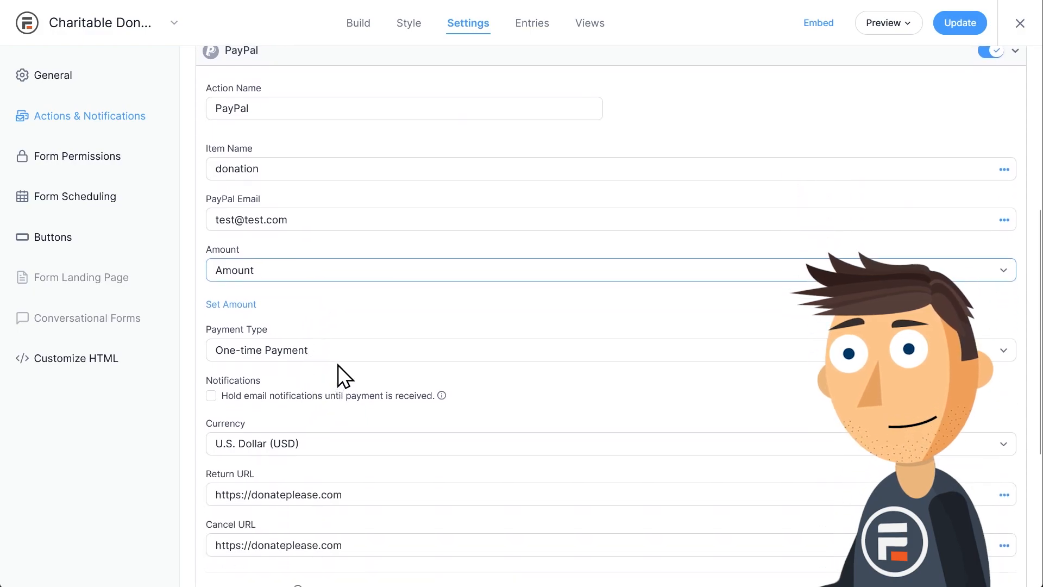
scroll("down", 3)
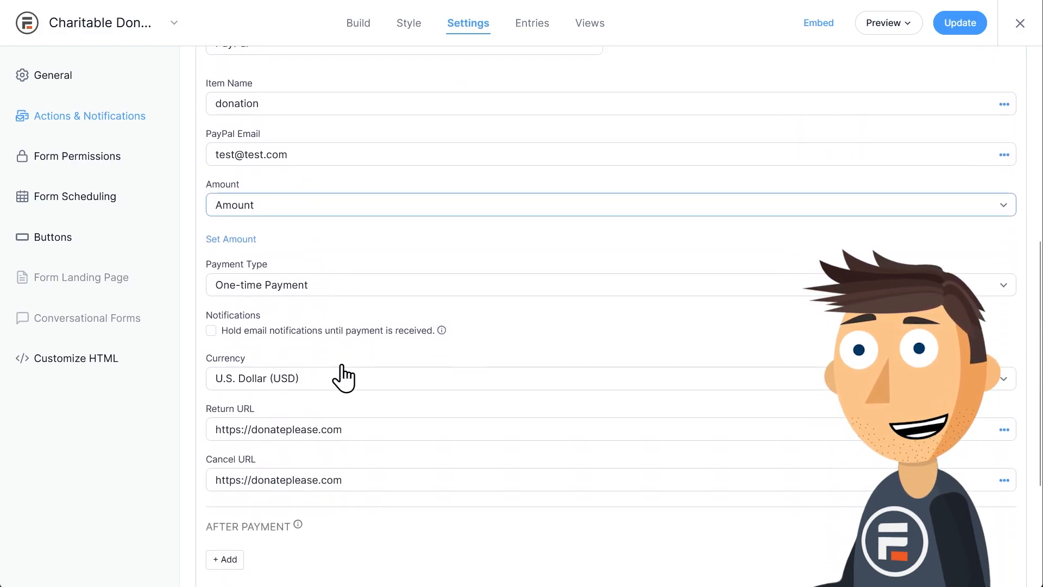
scroll("down", 3)
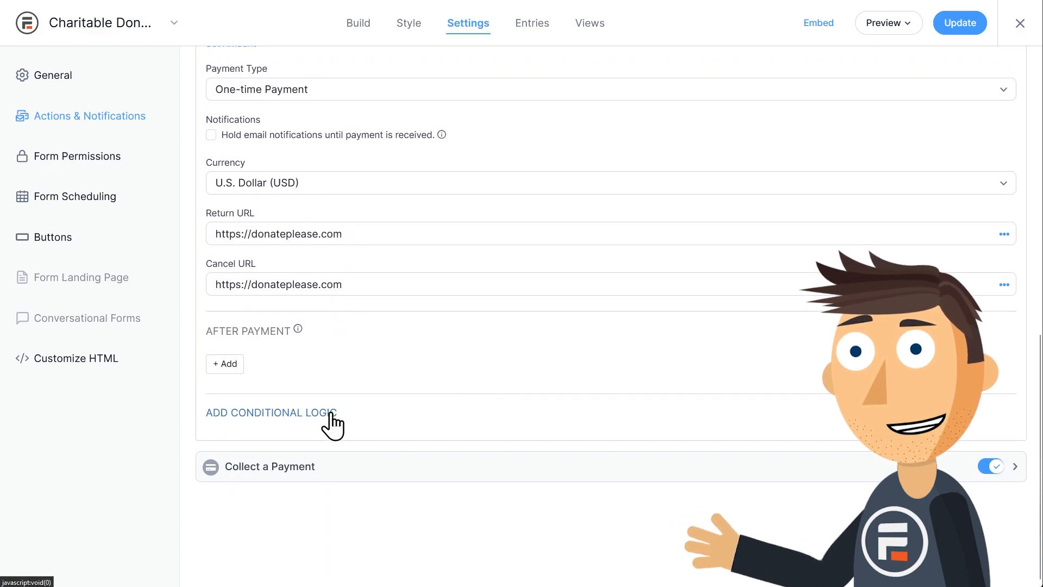
- Run the PayPal action only when Donation Method equals PayPal
left_click(270, 412)
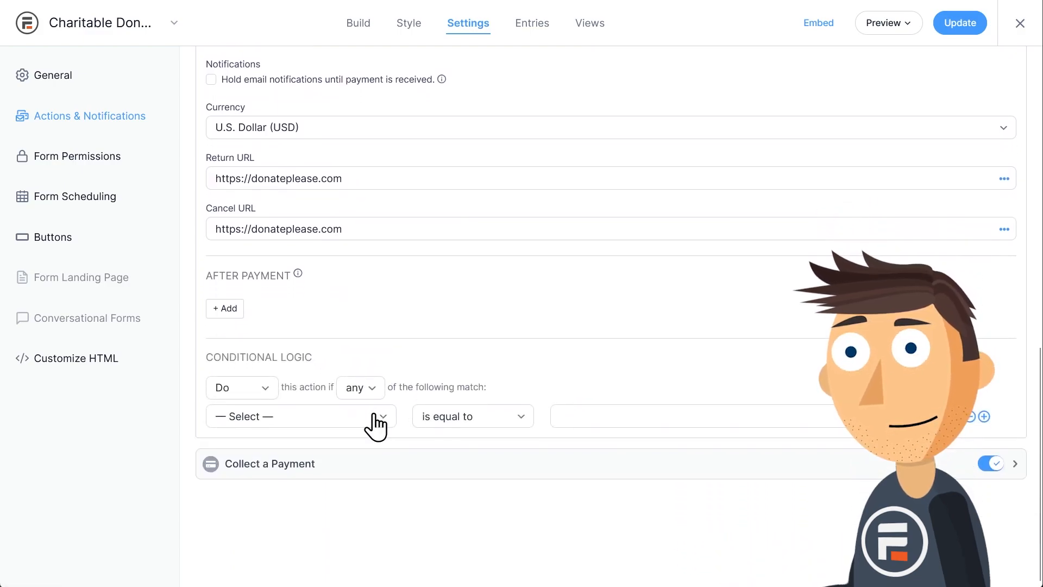
left_click(300, 415)
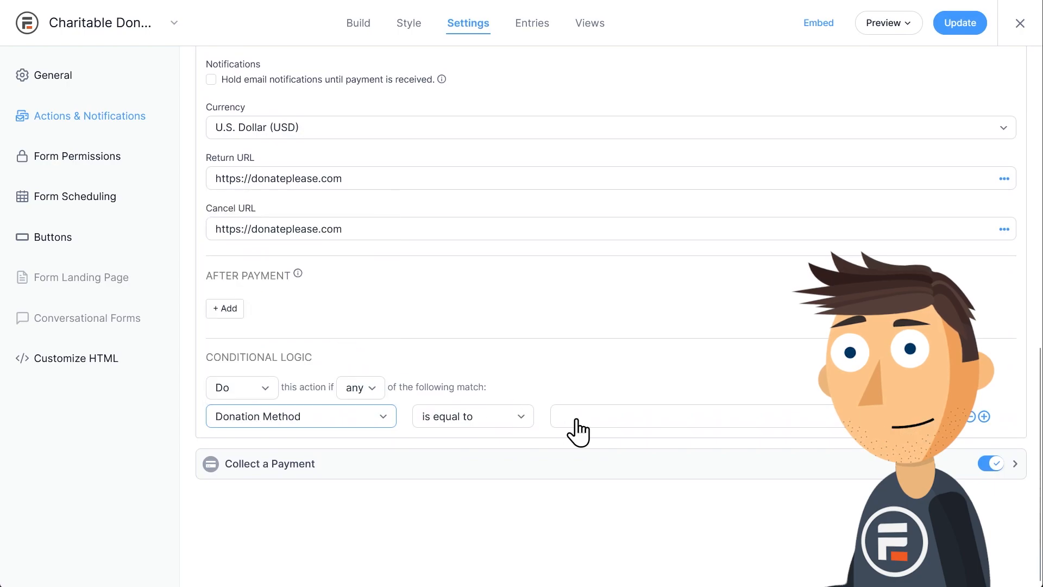
type("PayPal")
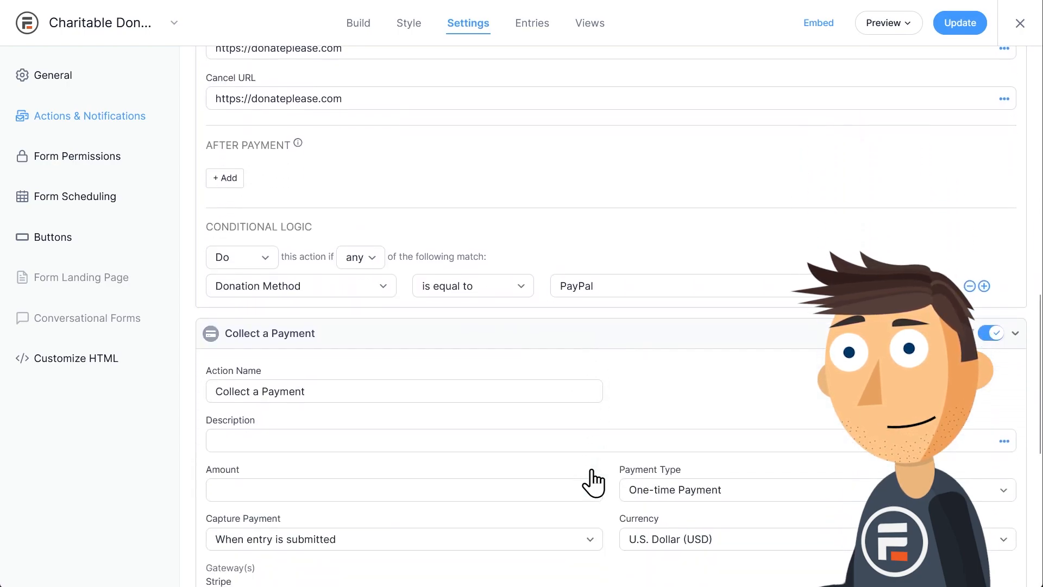
- Give the Collect a Payment action description 'donation' and the Amount field as amount
scroll("down", 3)
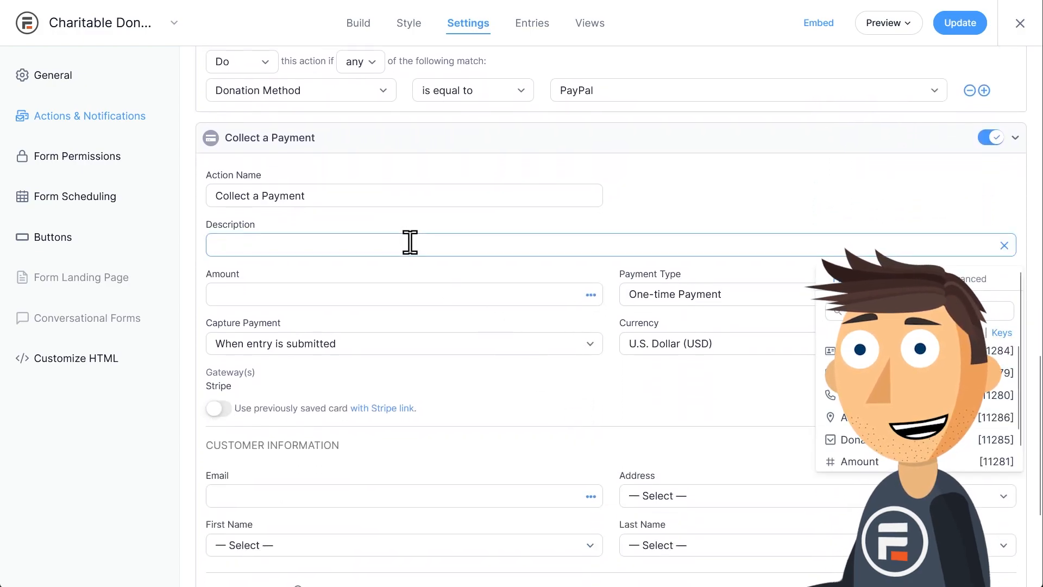
type("donation")
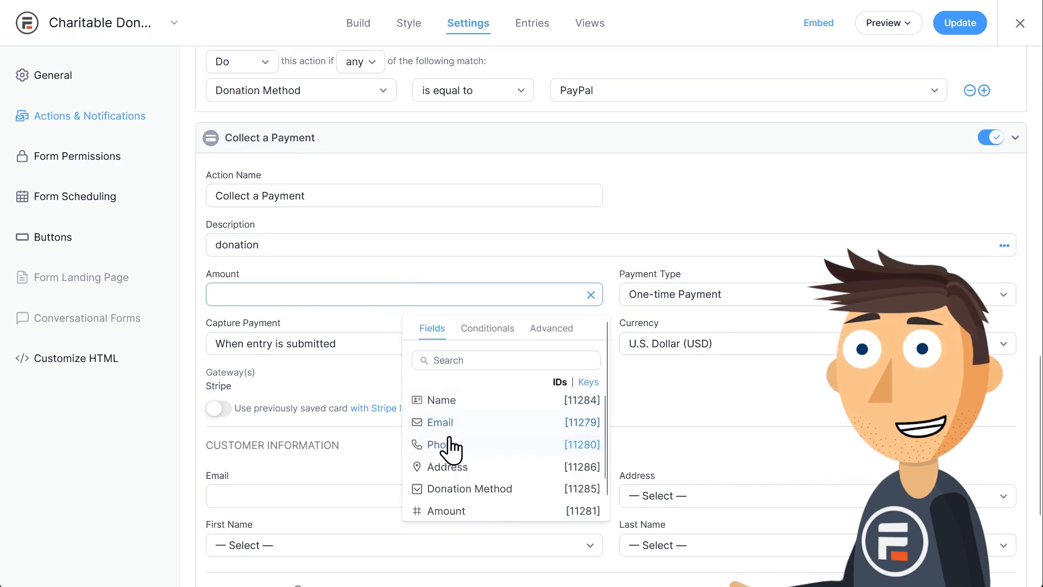
left_click(446, 510)
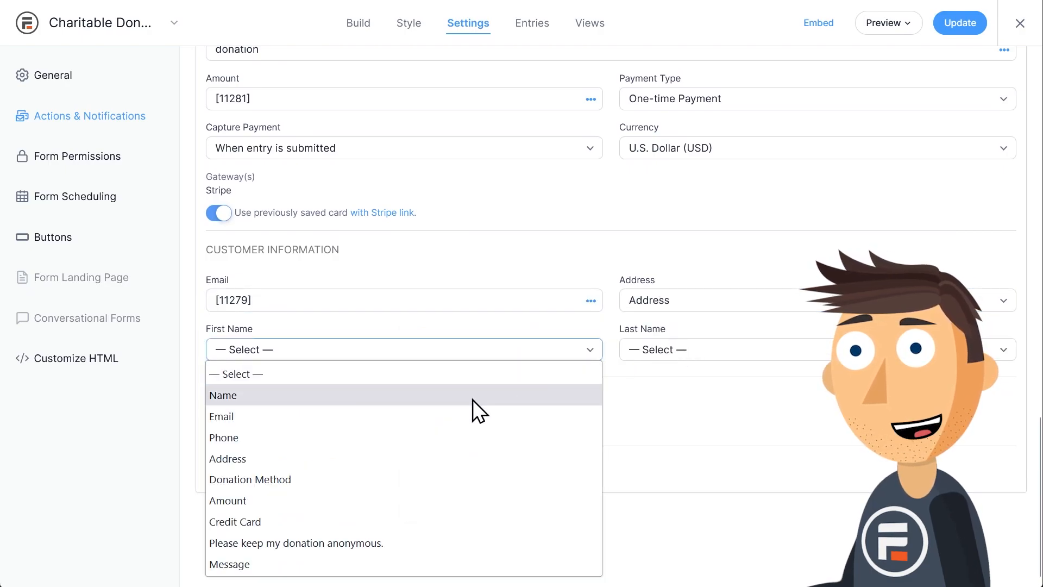
- Map the Name field and condition the payment on Donation Method equals Stripe
left_click(223, 395)
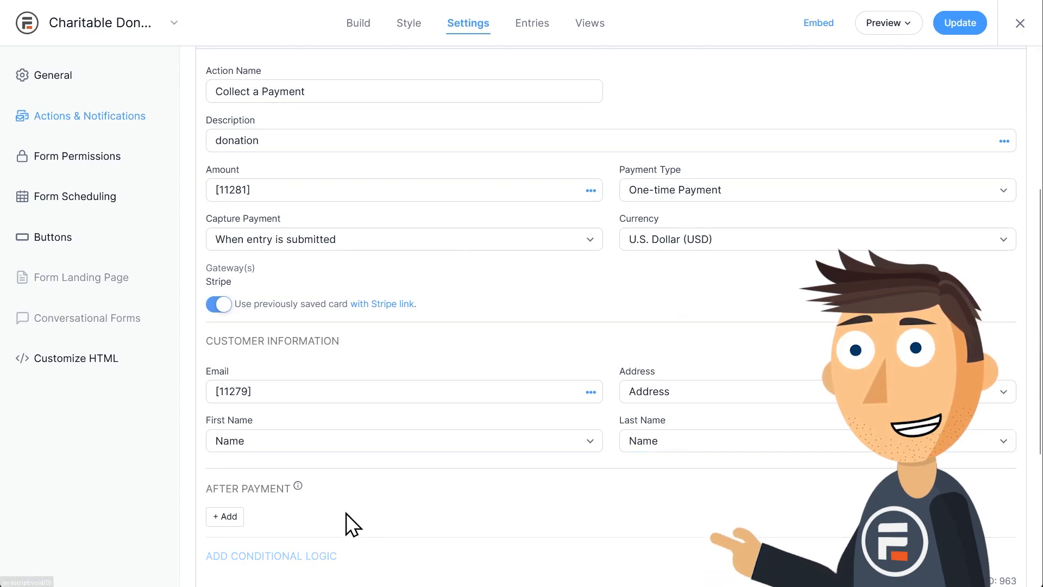
left_click(271, 555)
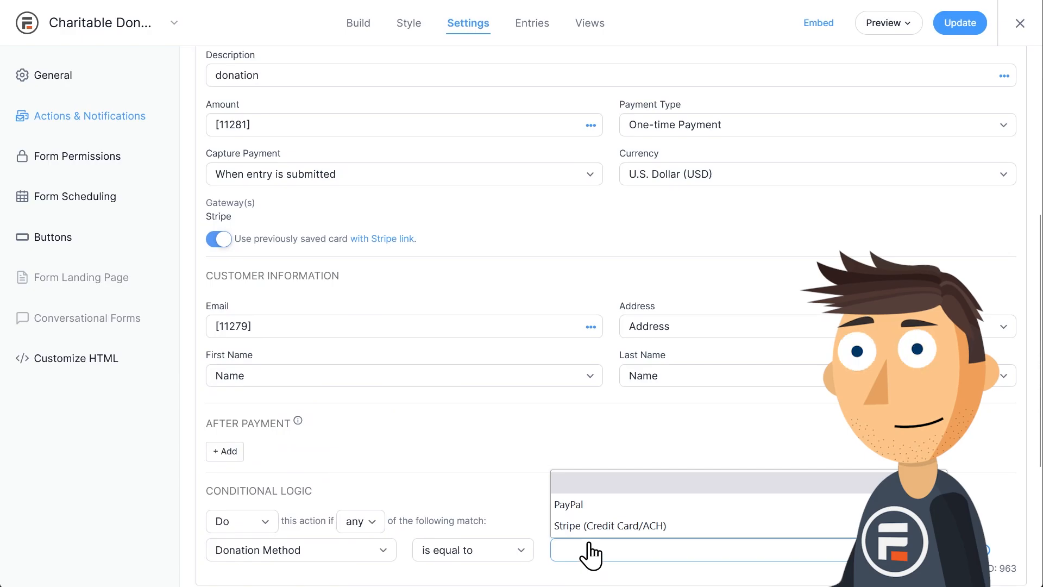
left_click(609, 526)
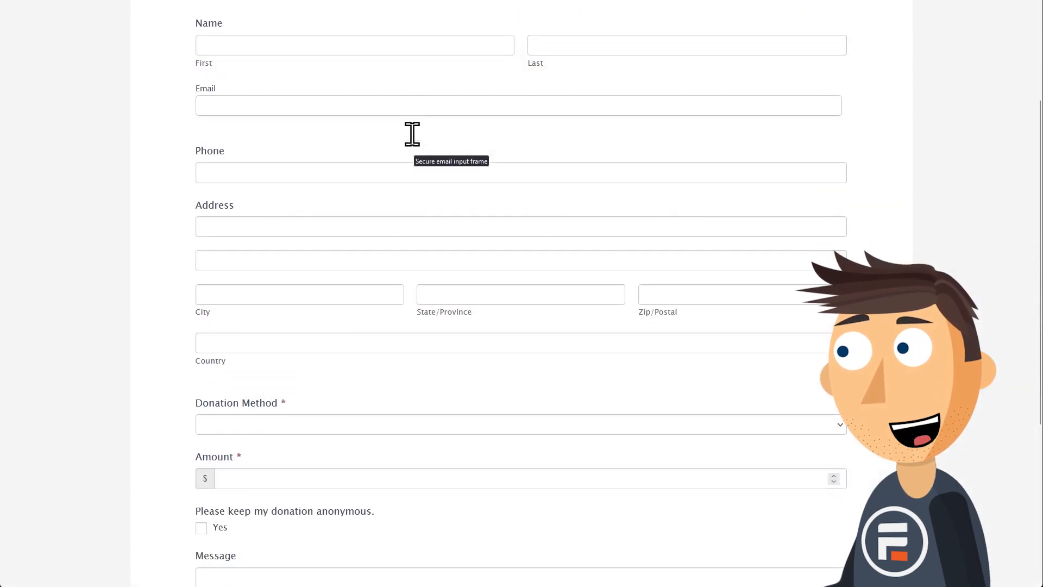
- In the form preview, pick Stripe (Credit Card/ACH) as Donation Method to reveal the card fields
scroll("down", 3)
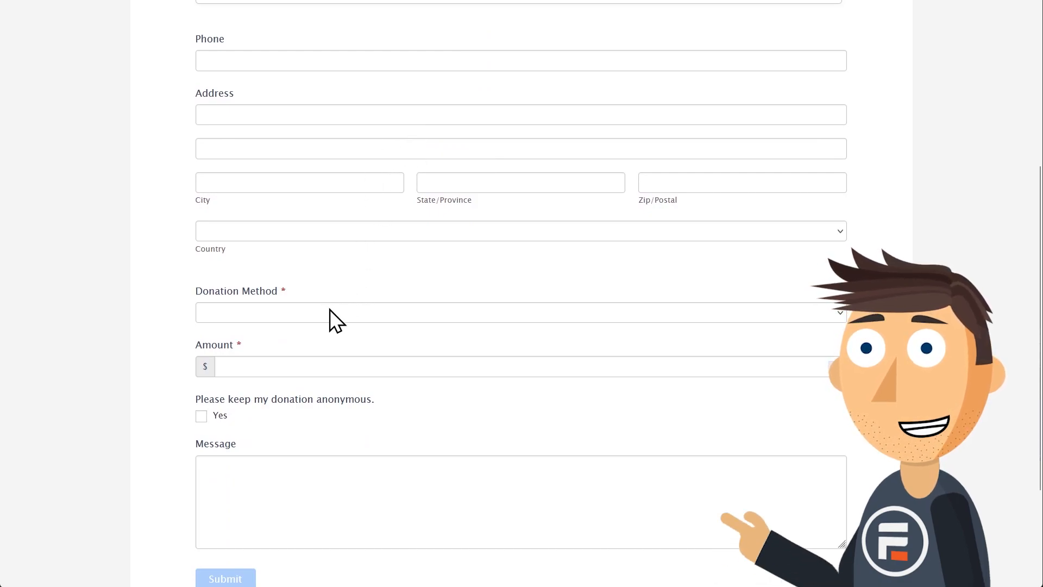
left_click(521, 312)
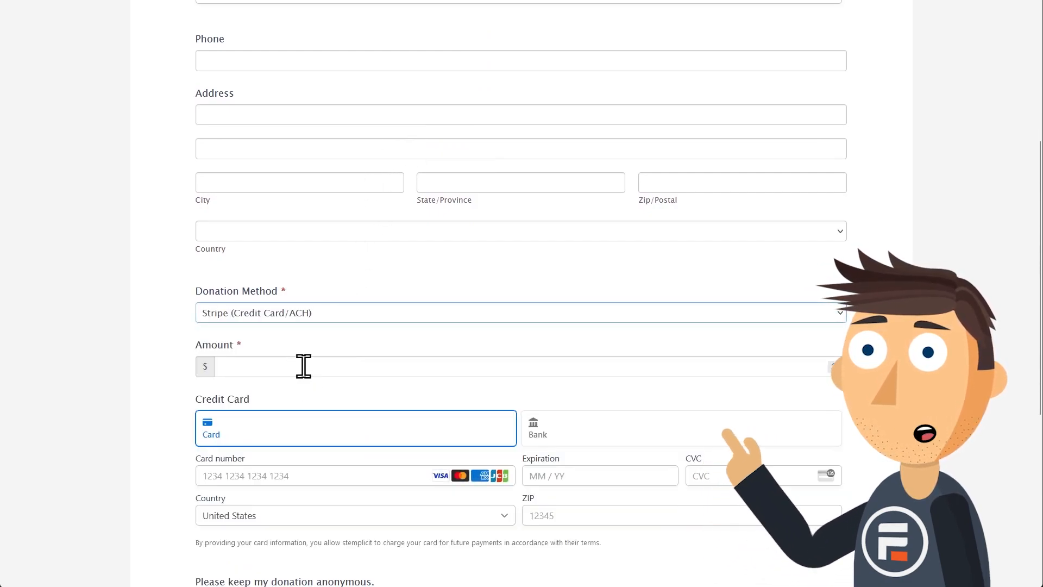